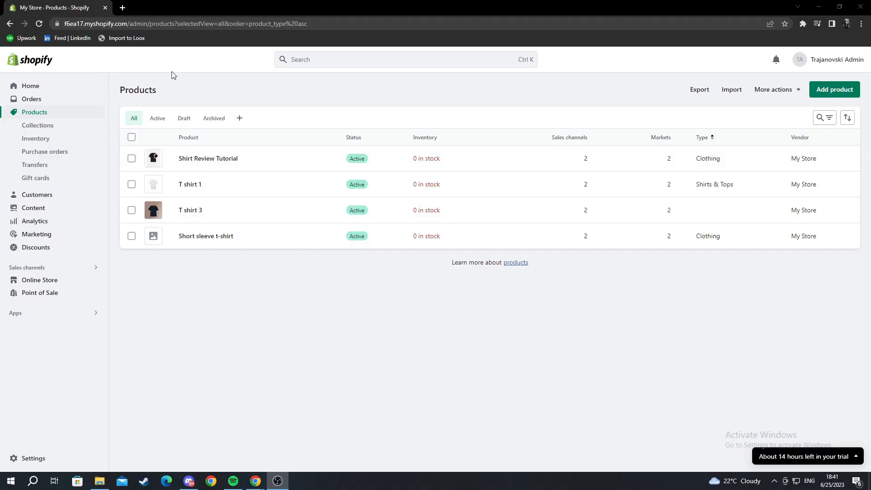
# Step: Search the Shopify App Store for 'Bundle' from the admin Apps sidebar
pyautogui.click(31, 85)
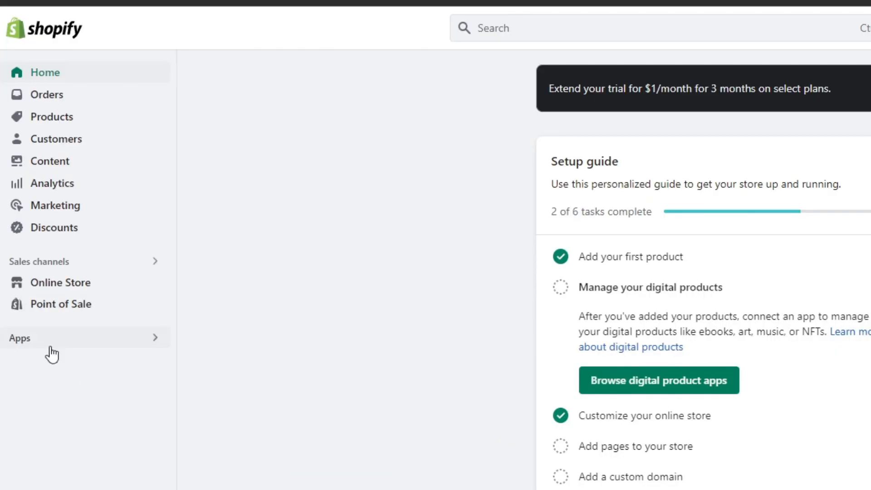
pyautogui.click(20, 337)
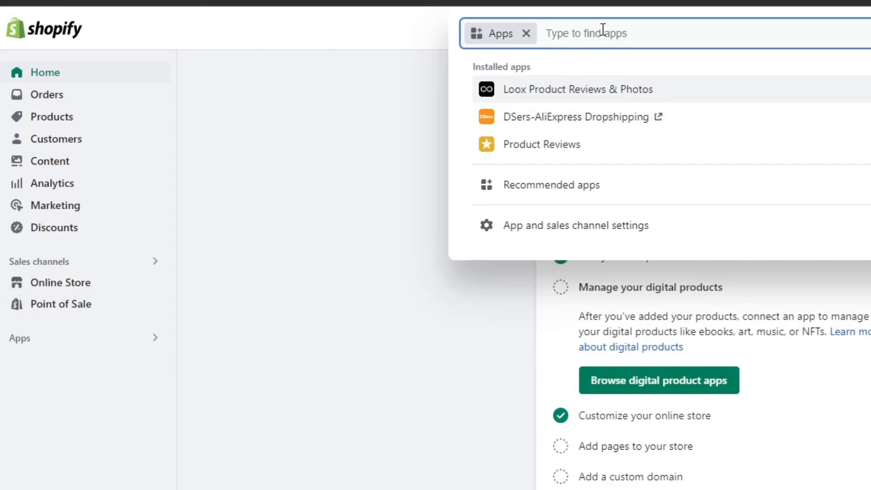
pyautogui.write('B')
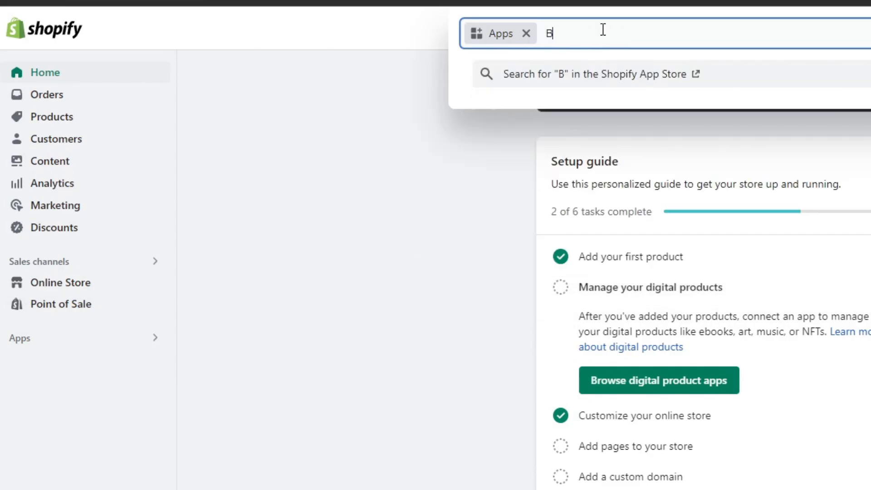
pyautogui.write('undles')
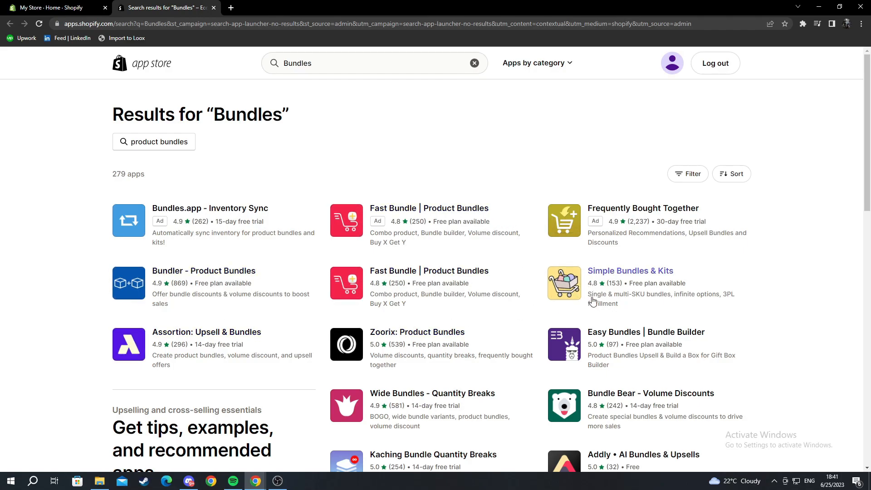
# Step: Add and install Simple Bundles & Kits from its App Store listing
pyautogui.click(629, 271)
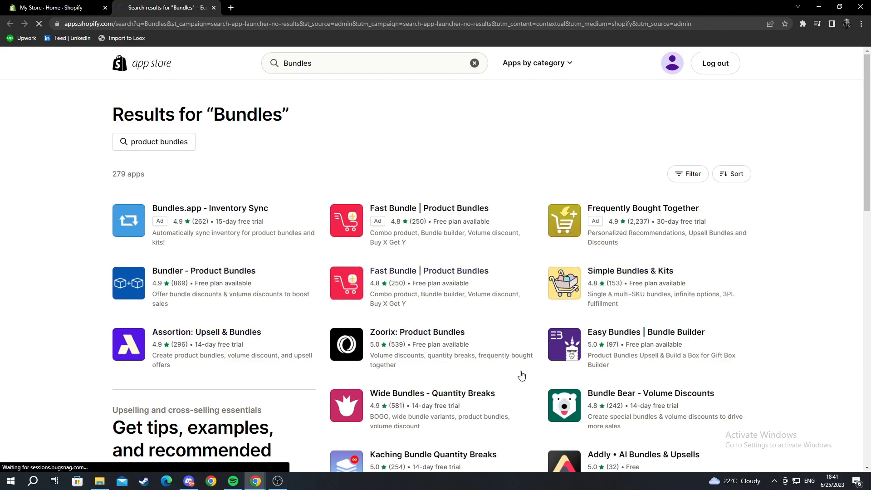
pyautogui.click(630, 271)
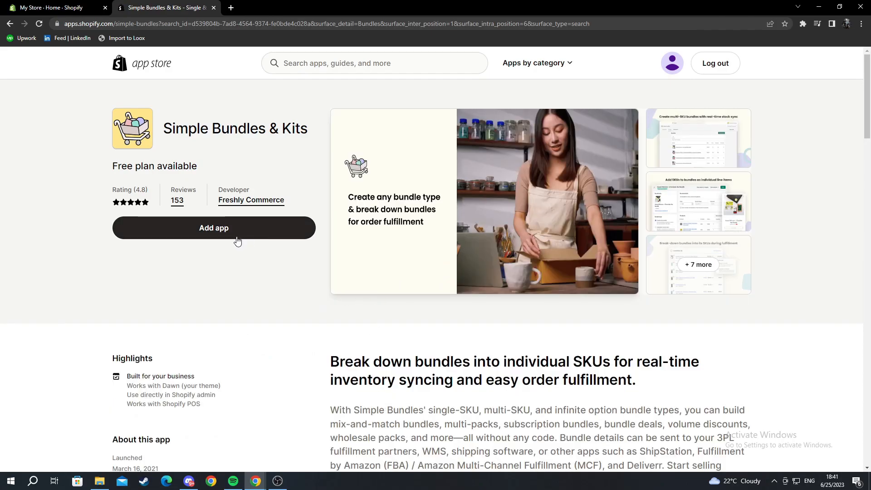
pyautogui.click(213, 228)
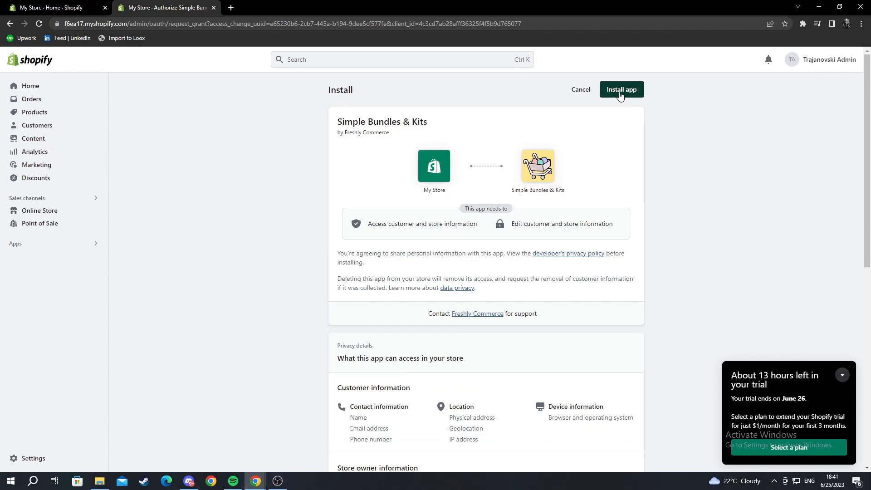
pyautogui.click(620, 90)
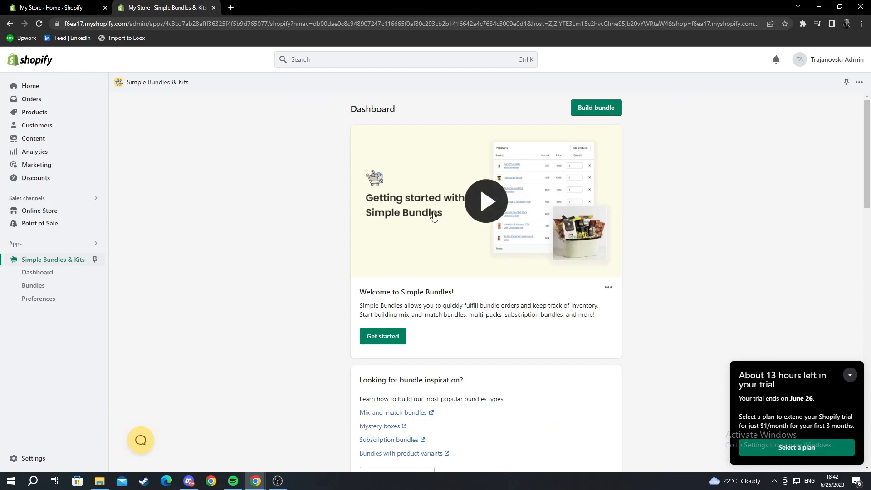
pyautogui.moveTo(595, 108)
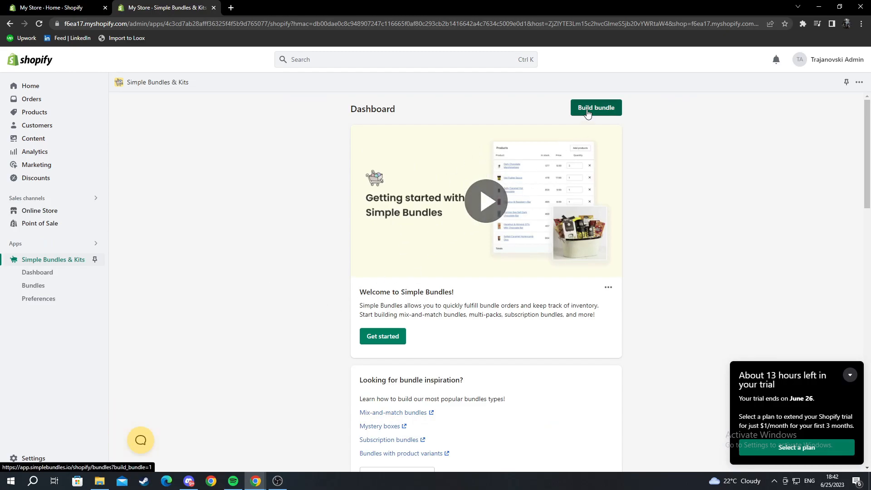
# Step: Start Build bundle from the dashboard, reaching the empty Bundles page
pyautogui.click(595, 107)
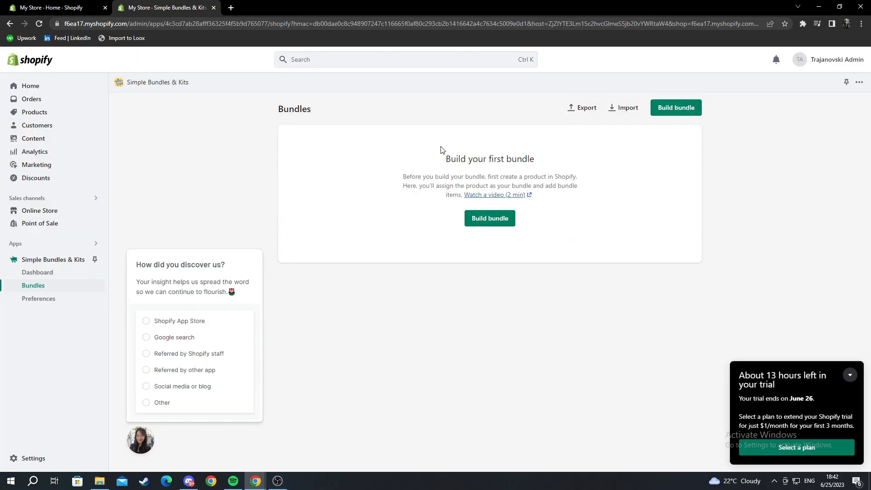
pyautogui.moveTo(445, 158); pyautogui.dragTo(505, 177)
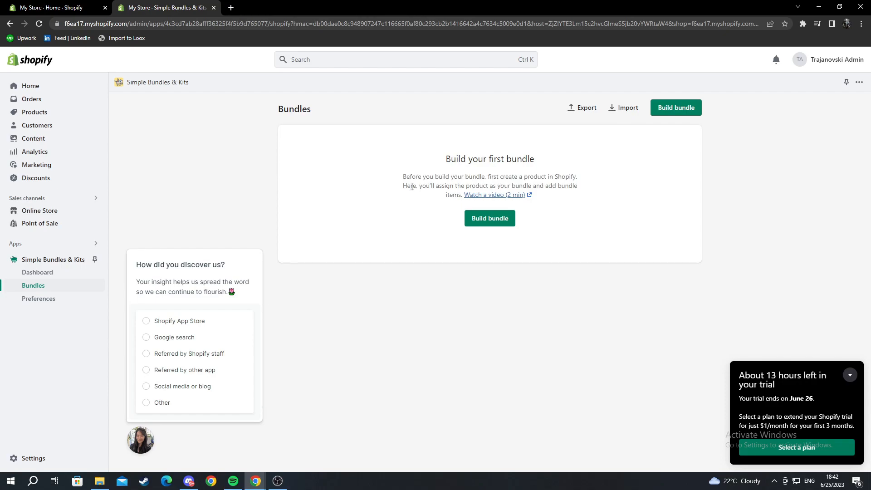
pyautogui.doubleClick(408, 185)
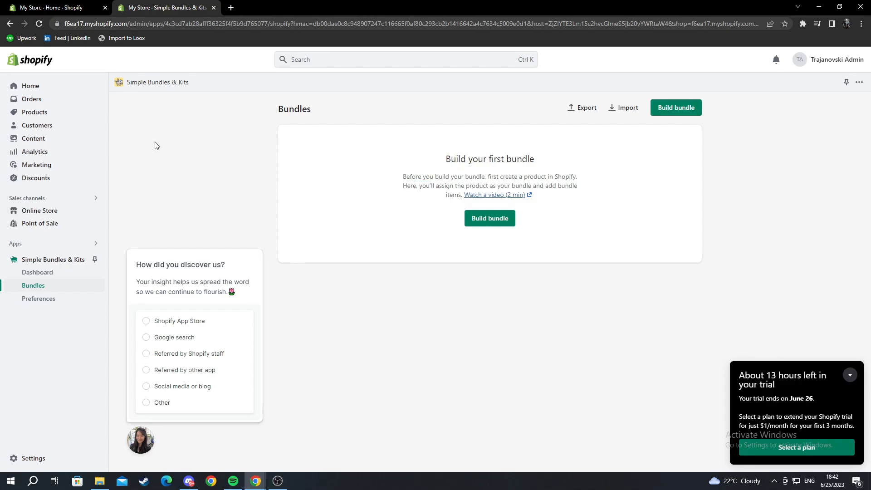
# Step: Add a new product titled 't-shirt bundle' from the Products list and save it
pyautogui.click(34, 112)
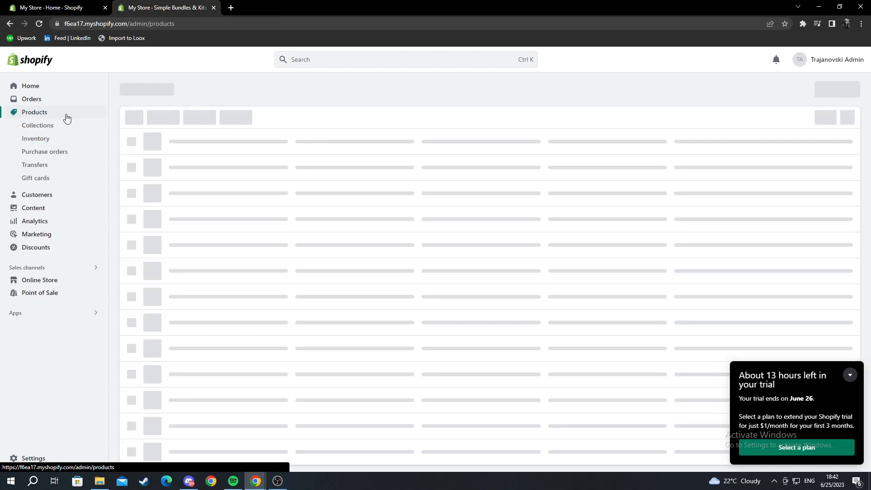
pyautogui.click(33, 112)
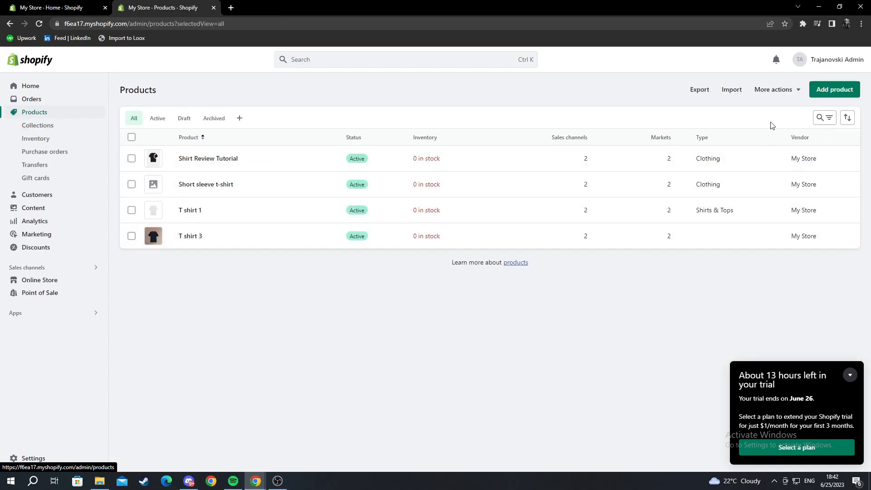
pyautogui.moveTo(818, 117)
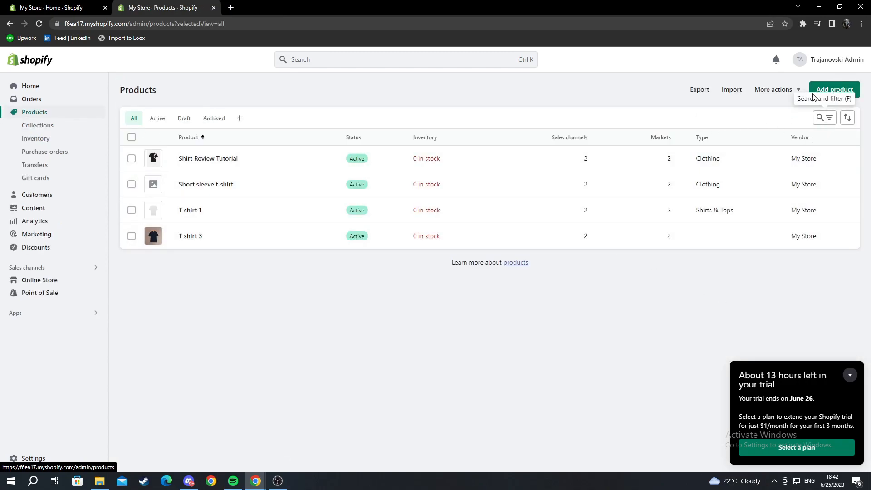
pyautogui.click(835, 90)
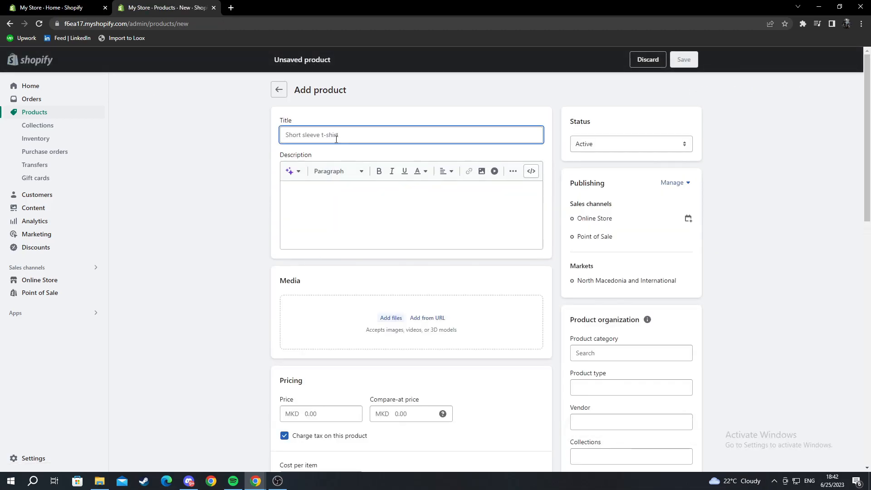
pyautogui.write('t-shirt')
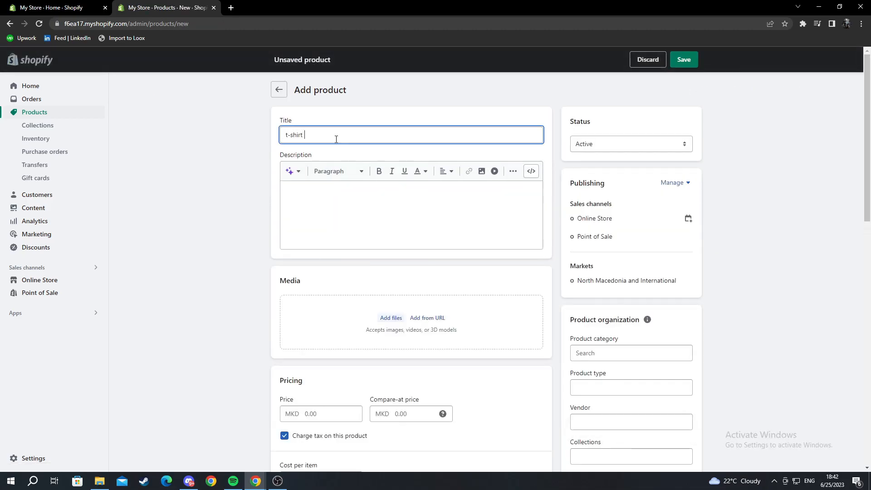
pyautogui.write('bundle')
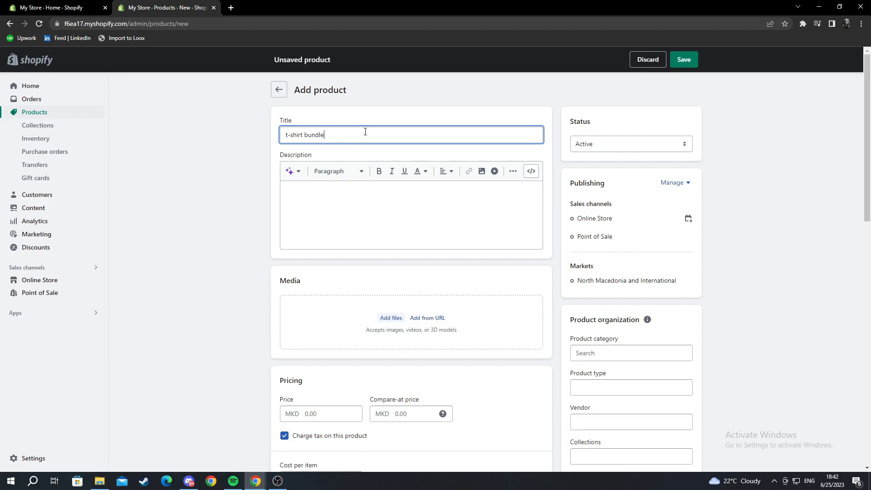
pyautogui.click(684, 60)
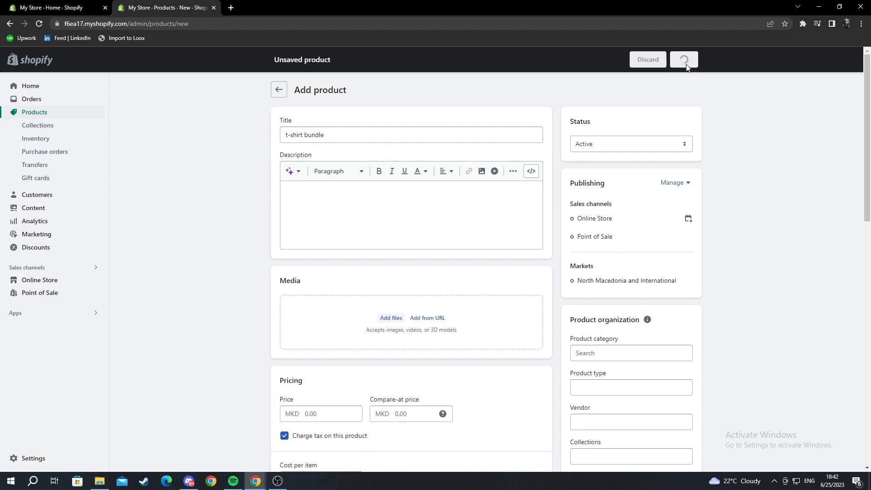
pyautogui.click(685, 60)
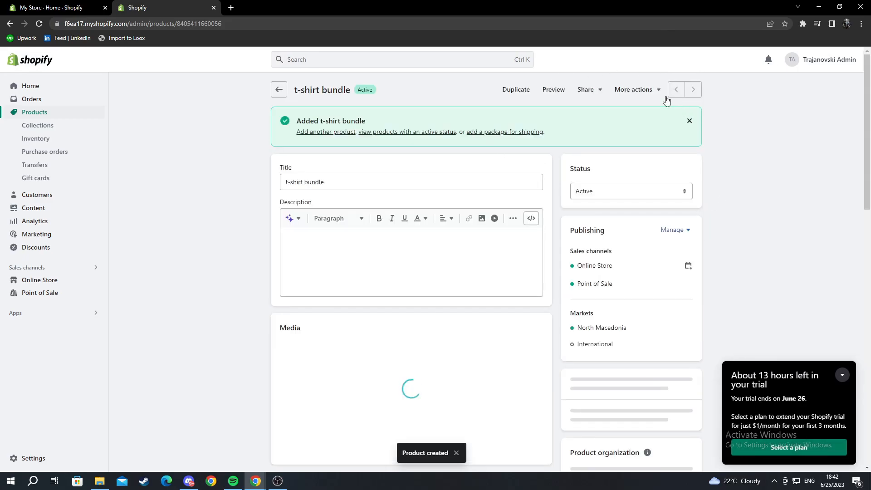
pyautogui.scroll(-3)
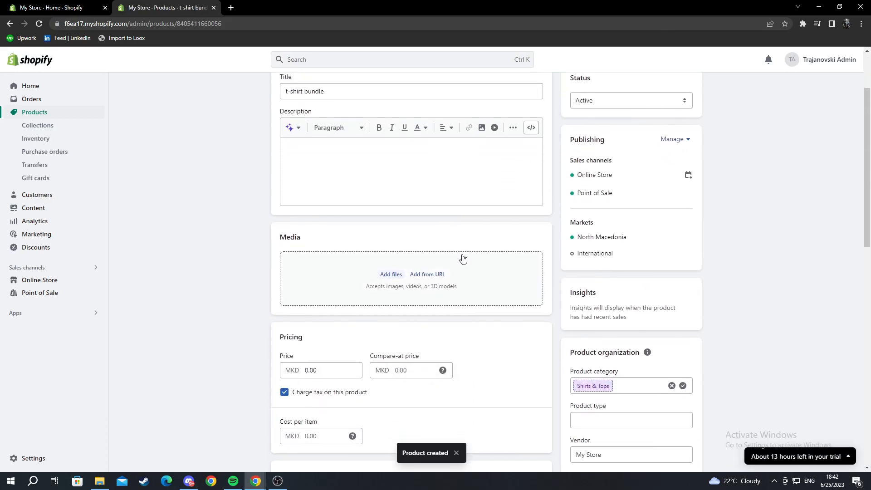
# Step: Upload the three shirt photos from the Pictures folder as the product's images
pyautogui.click(390, 275)
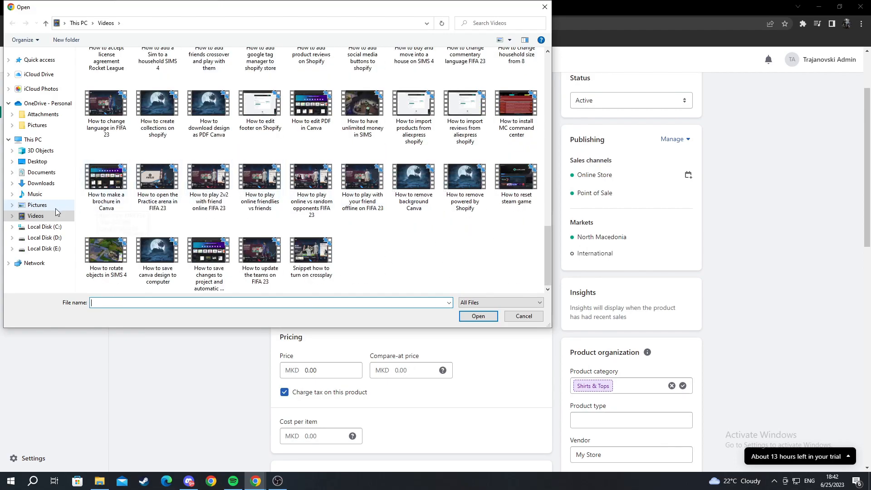
pyautogui.click(41, 182)
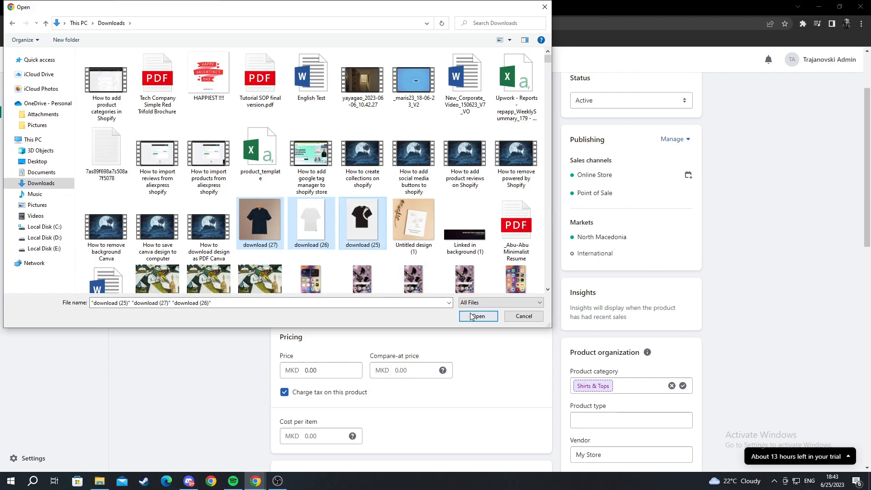
pyautogui.click(477, 316)
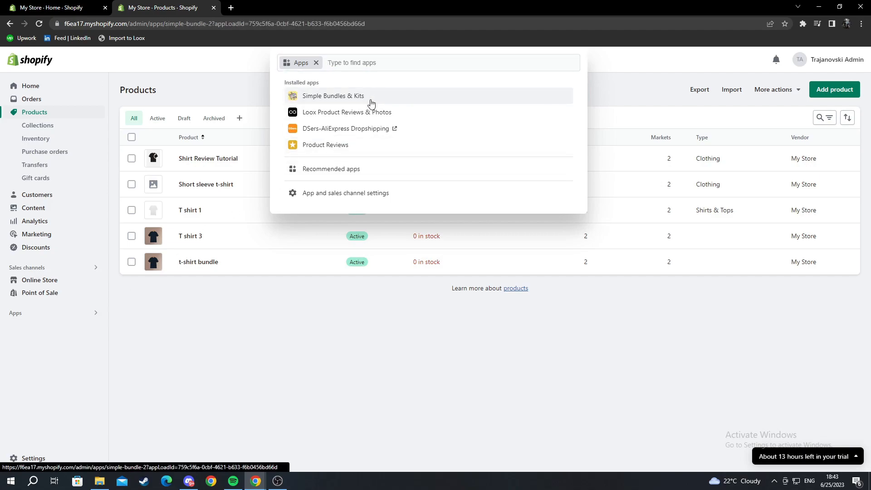
# Step: Build a new bundle in Simple Bundles & Kits using the t-shirt bundle product
pyautogui.click(333, 95)
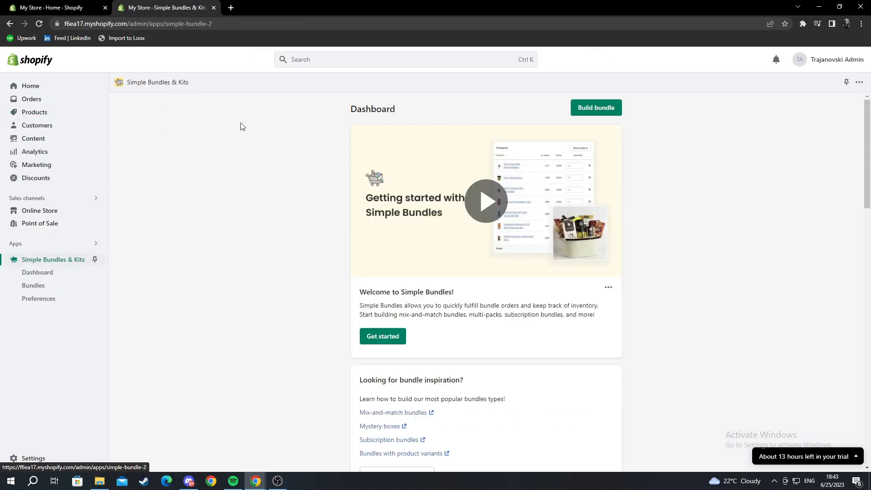
pyautogui.click(595, 107)
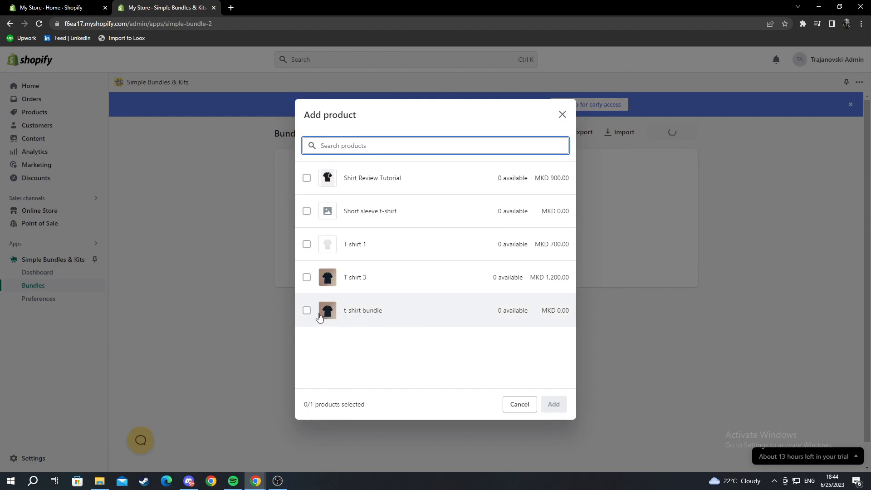
pyautogui.click(307, 311)
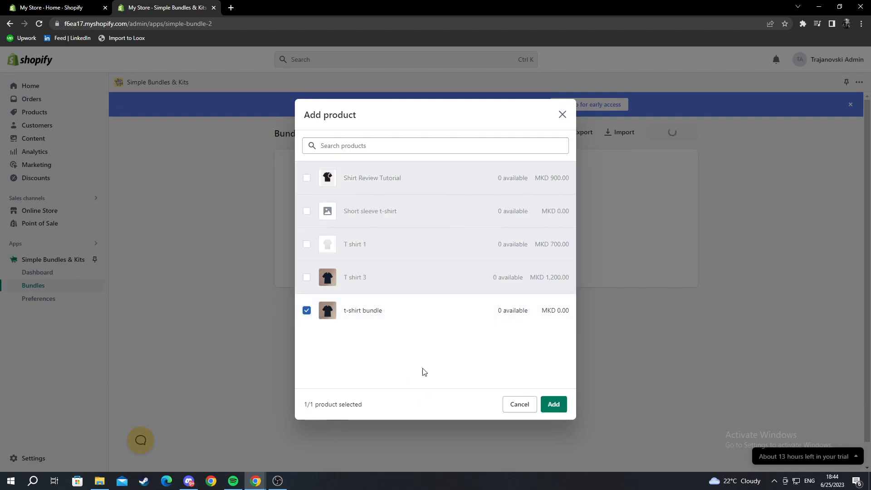
pyautogui.moveTo(312, 310)
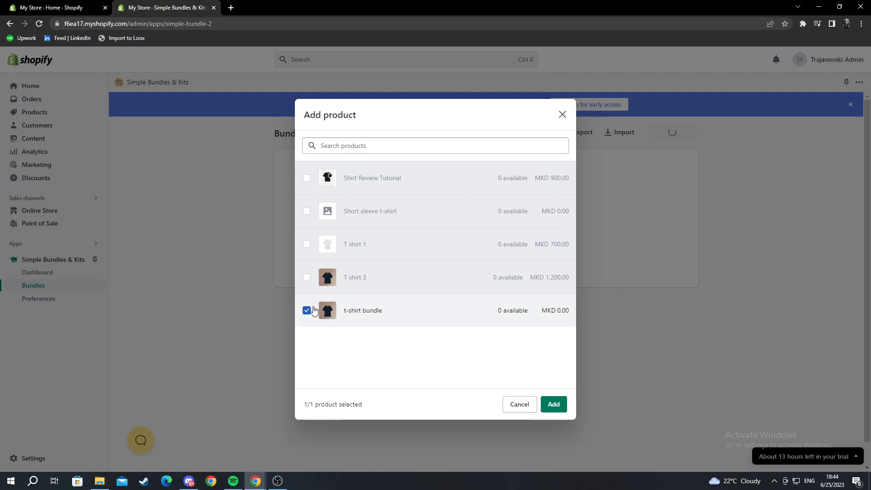
pyautogui.moveTo(388, 356)
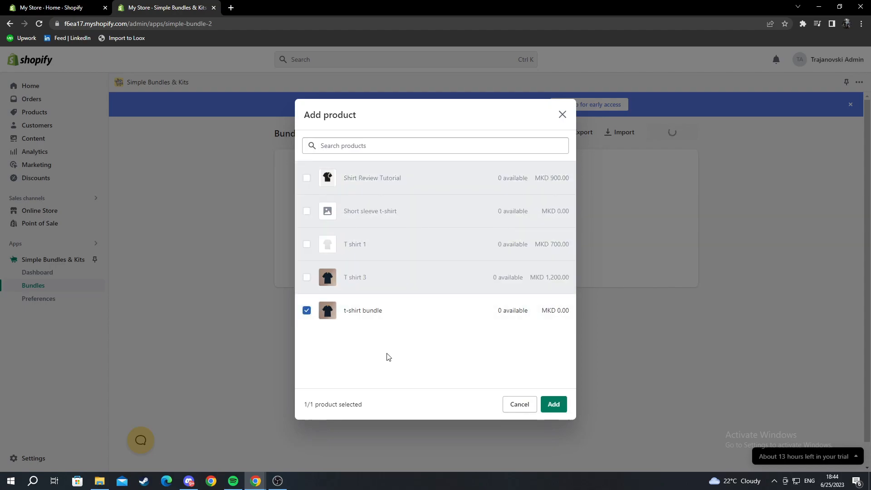
pyautogui.click(518, 403)
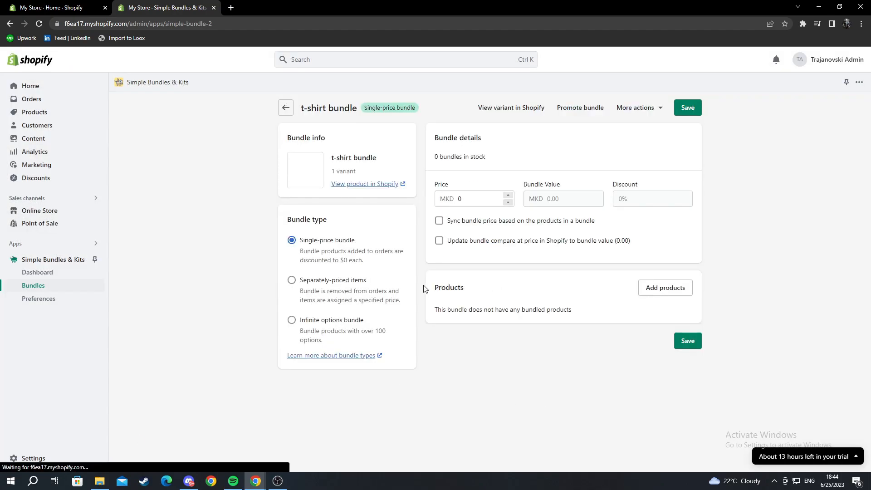
# Step: Set the bundle price to 2500 MKD, include the three shirts, and save the bundle
pyautogui.click(686, 107)
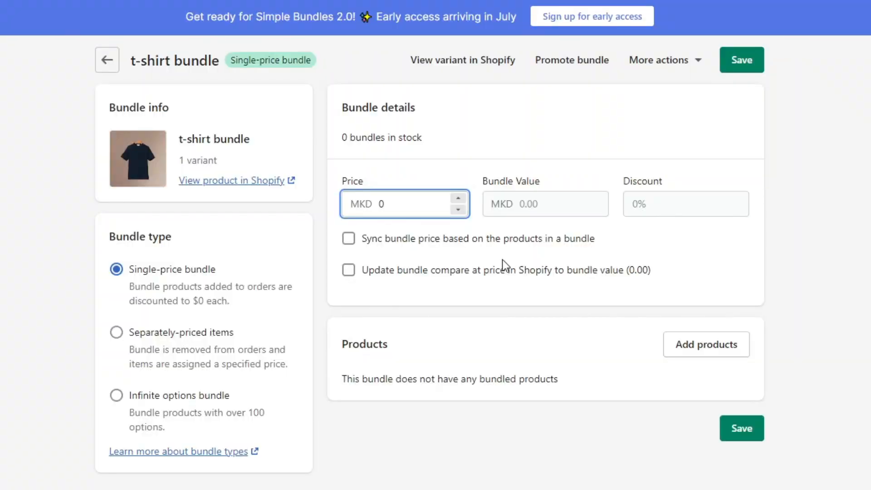
pyautogui.click(405, 203)
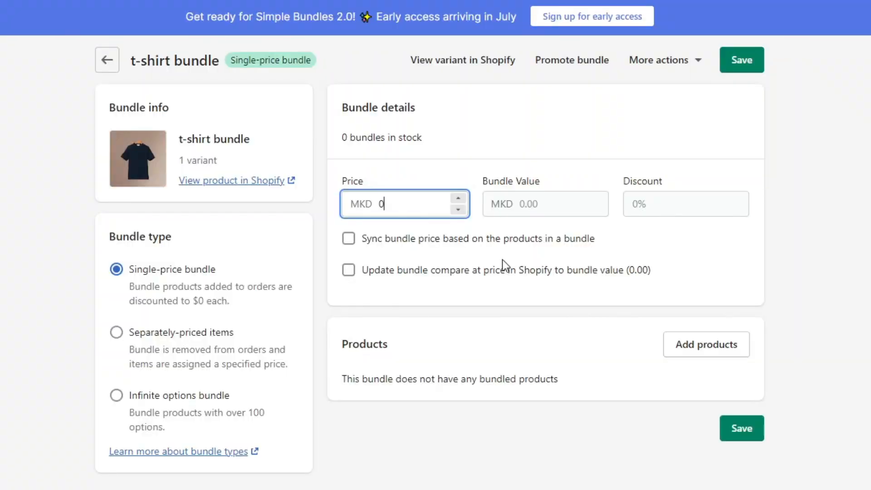
pyautogui.write('2500')
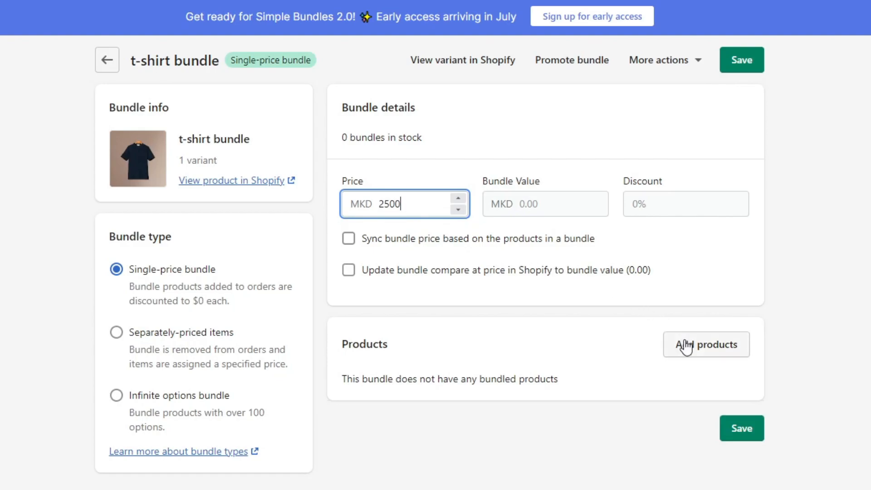
pyautogui.click(706, 344)
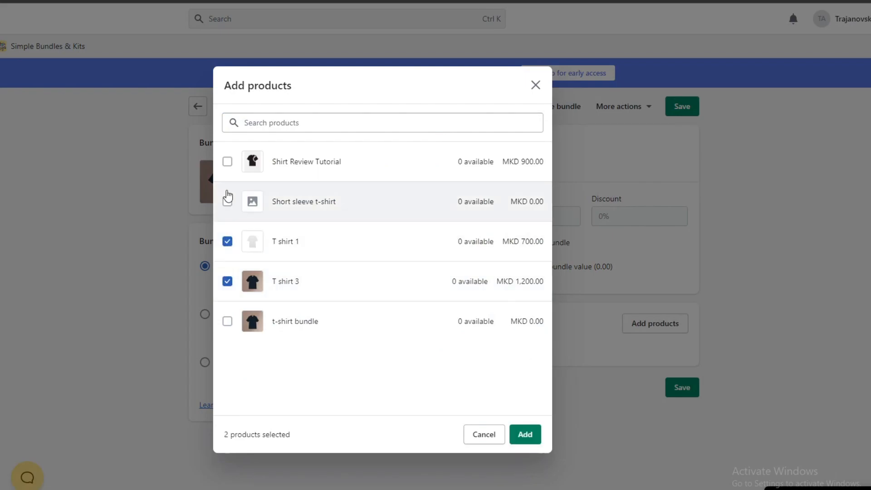
pyautogui.click(524, 433)
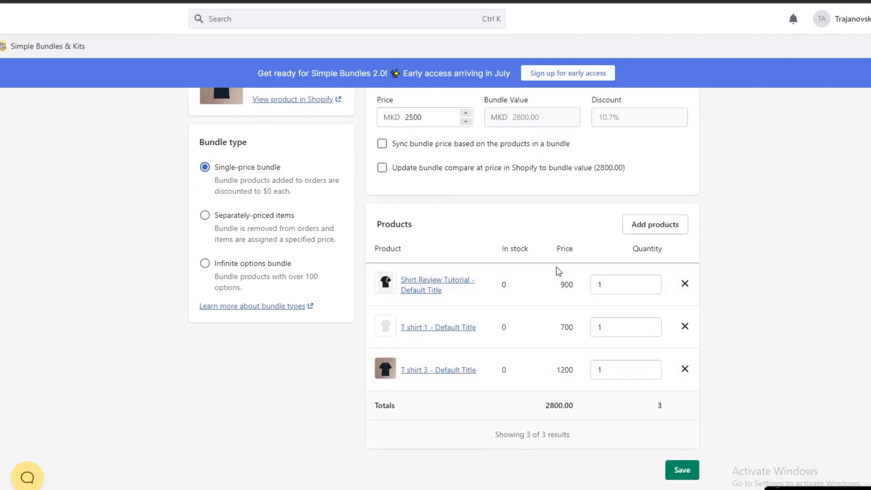
pyautogui.doubleClick(559, 405)
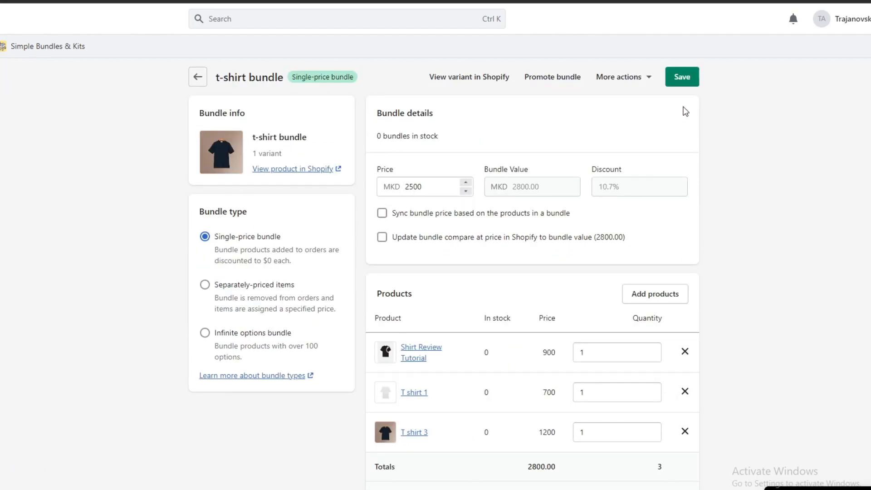
pyautogui.click(681, 76)
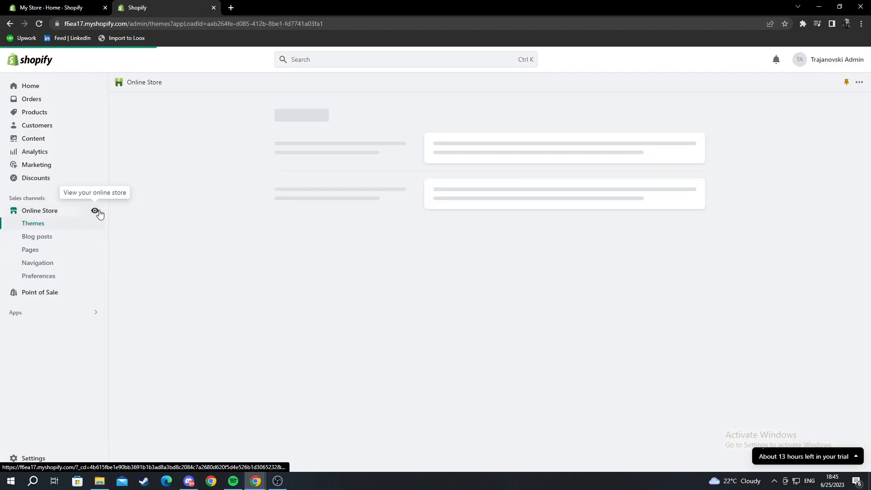
# Step: View the live storefront catalog and open the t-shirt bundle page at 2,500 MKD
pyautogui.click(95, 210)
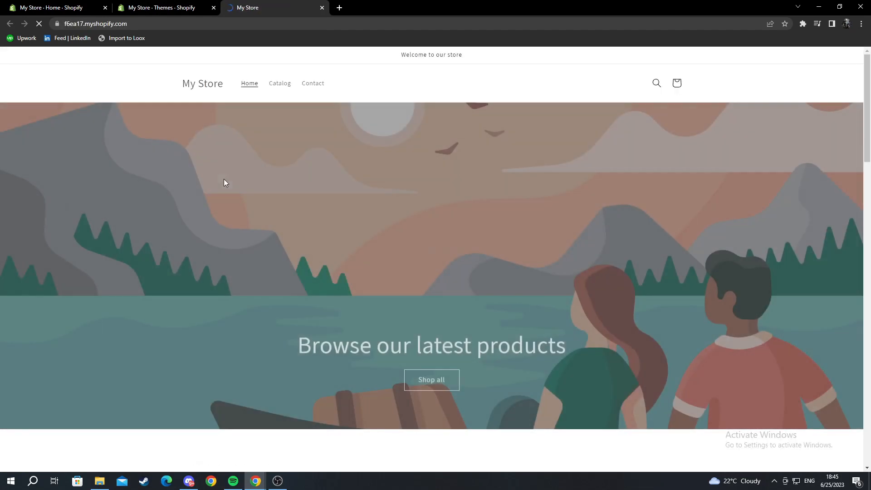
pyautogui.click(279, 83)
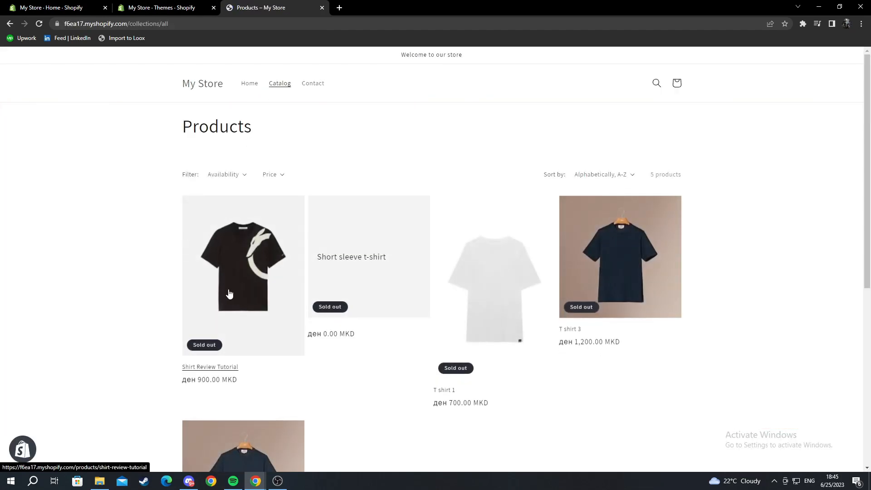
pyautogui.scroll(-3)
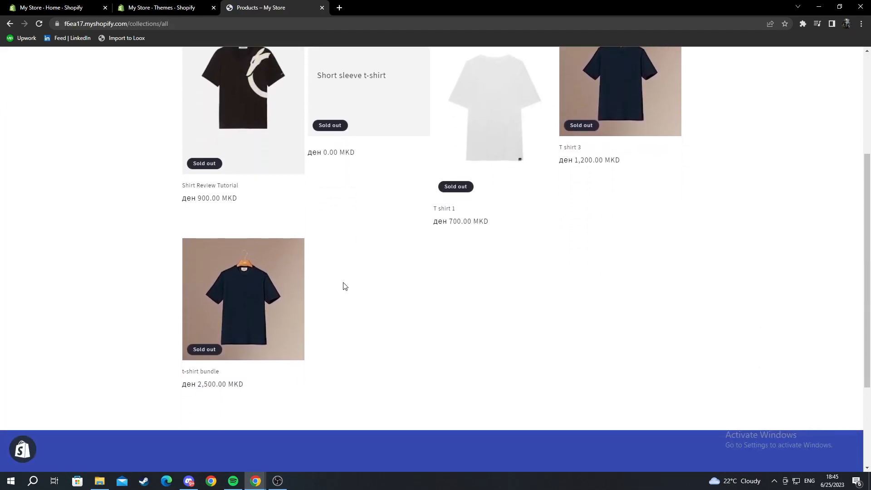
pyautogui.moveTo(207, 374)
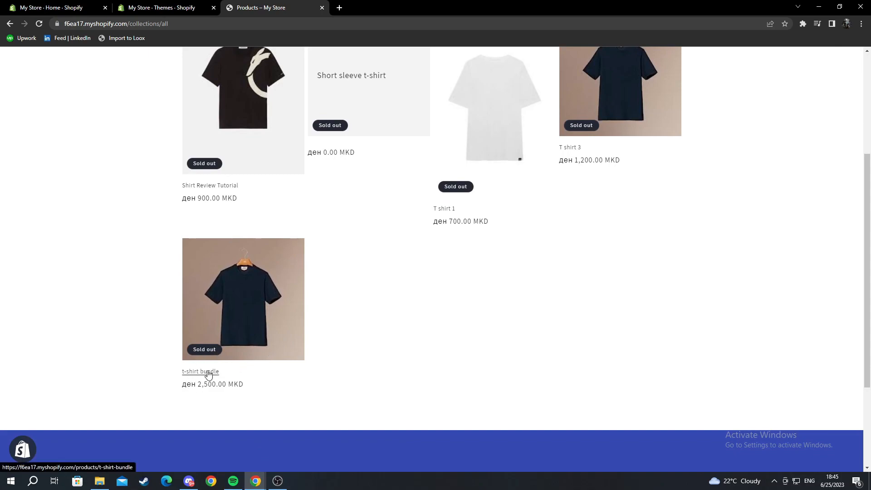
pyautogui.click(199, 372)
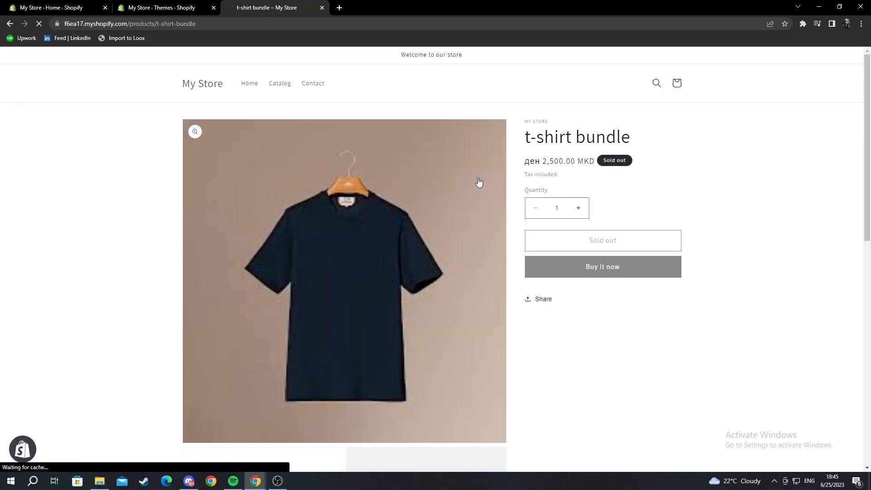
pyautogui.scroll(-3)
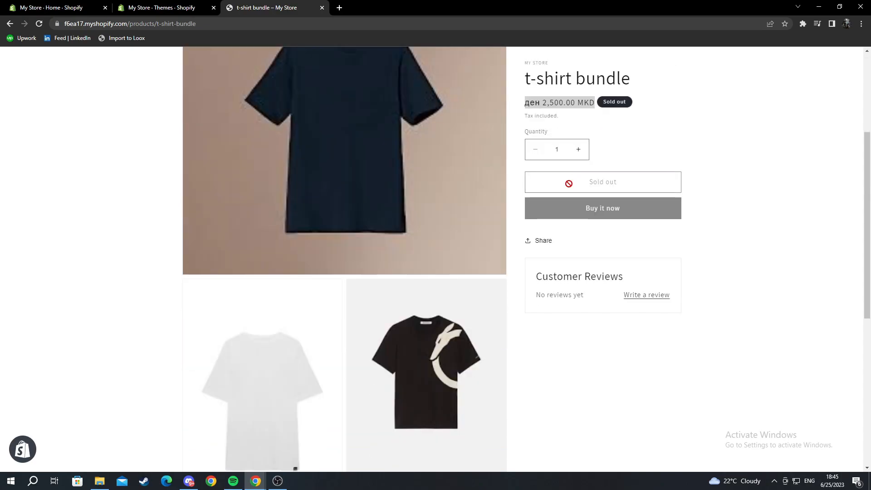
pyautogui.scroll(-3)
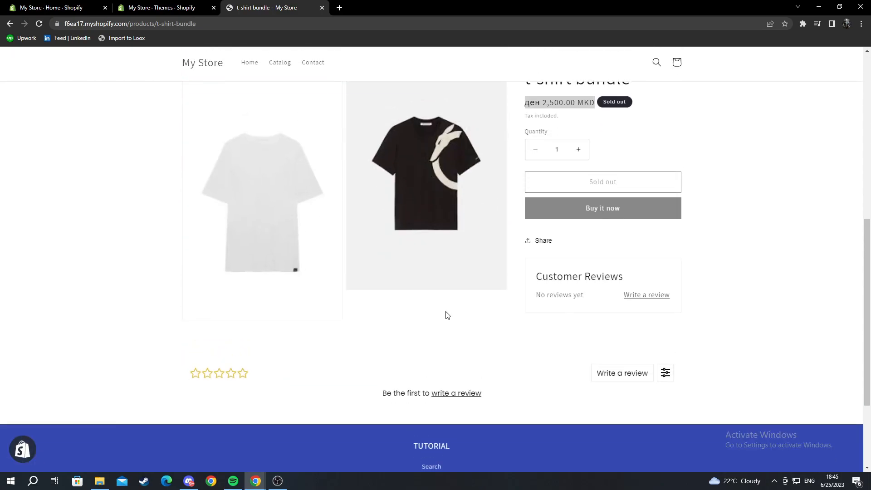
pyautogui.scroll(3)
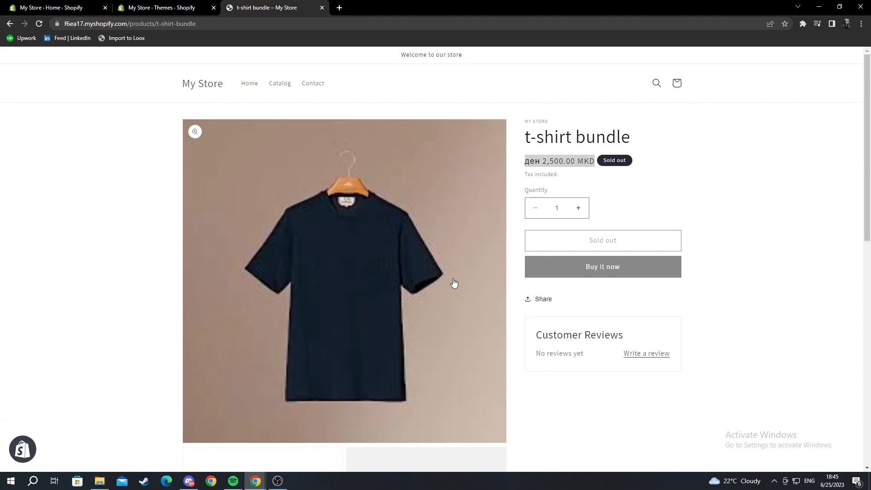